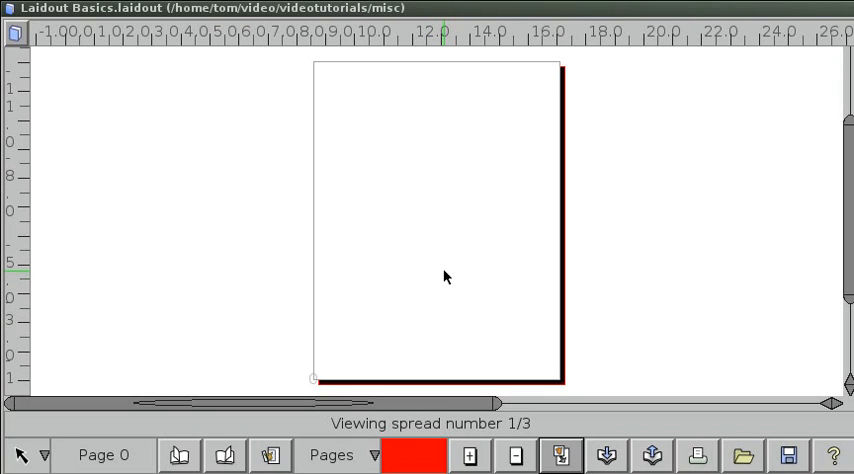
{"action": "mouse_move", "coordinate": [456, 248]}
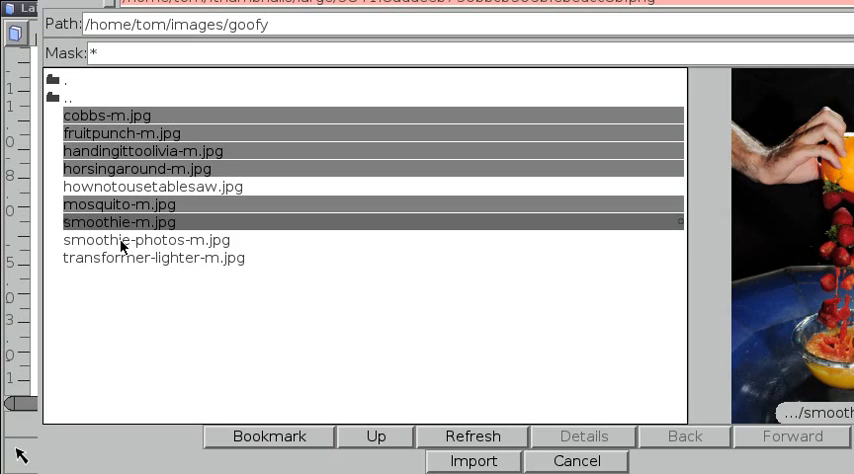
Step: Enable scale-down so oversized imported images shrink to fit the page area
{"action": "left_click", "coordinate": [152, 256]}
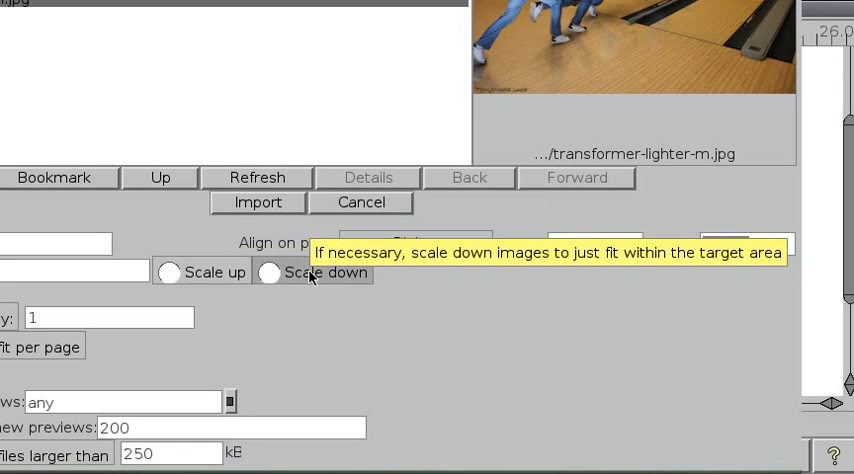
{"action": "left_click", "coordinate": [268, 272]}
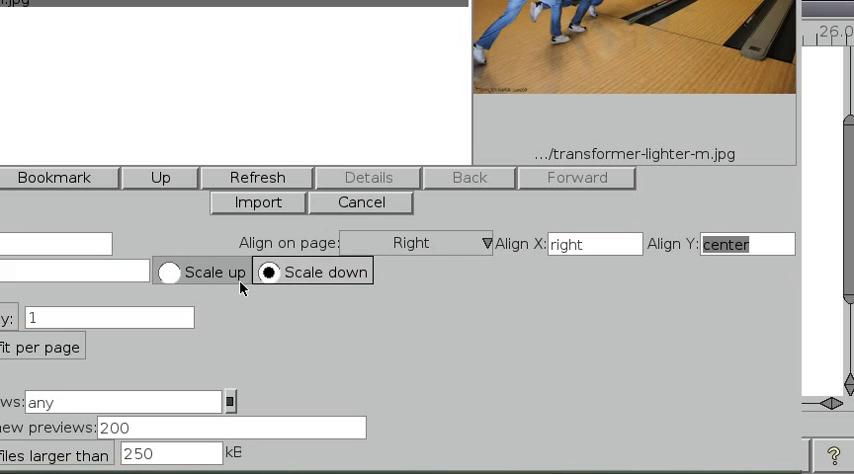
{"action": "mouse_move", "coordinate": [212, 316]}
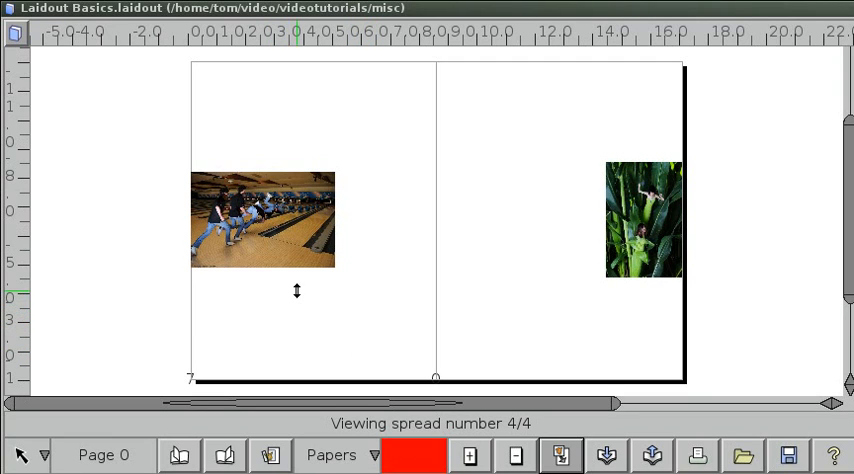
{"action": "mouse_move", "coordinate": [500, 280]}
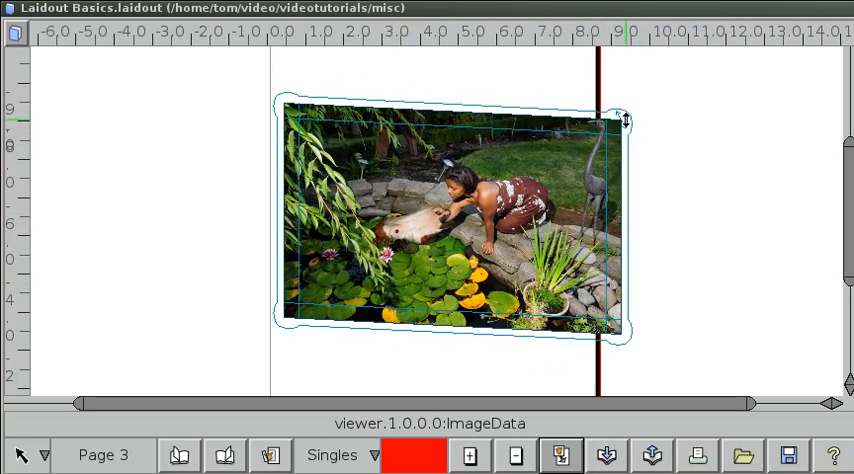
Step: Tilt and shrink the pond photo on page 3 by dragging its handles
{"action": "left_click_drag", "start_coordinate": [620, 120], "coordinate": [448, 56]}
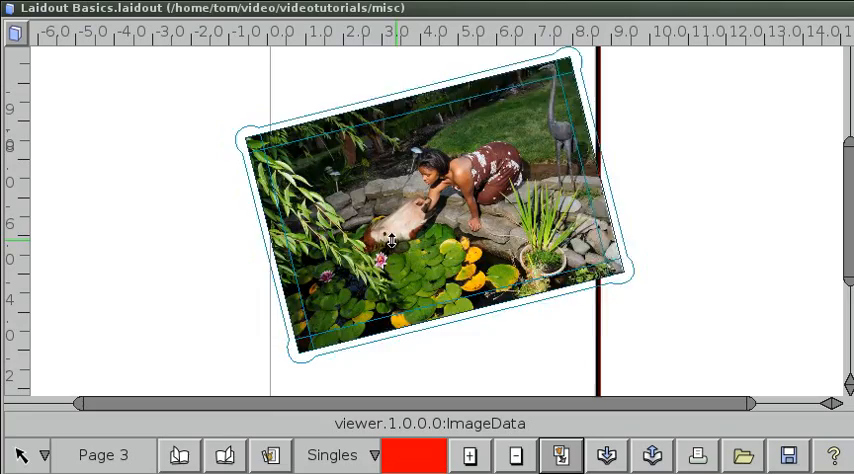
{"action": "left_click_drag", "start_coordinate": [390, 240], "coordinate": [340, 190]}
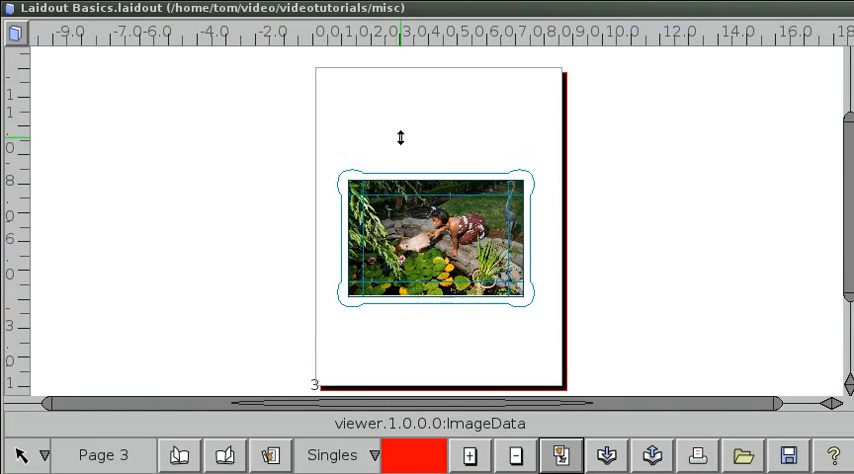
{"action": "mouse_move", "coordinate": [276, 188]}
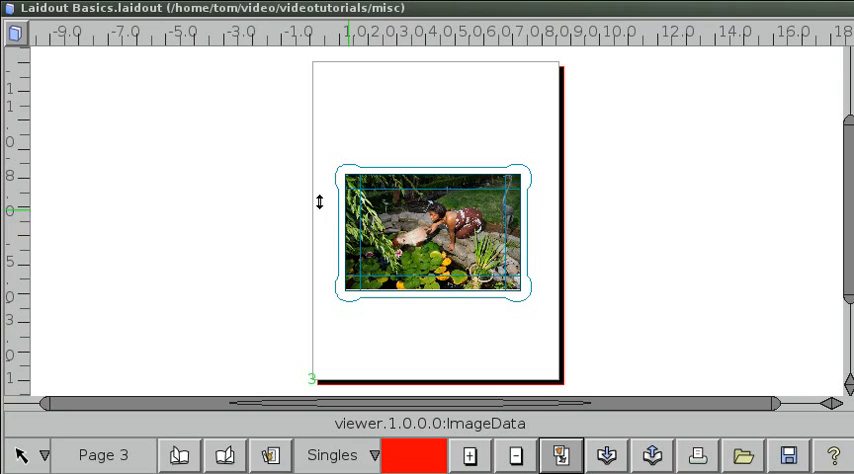
Step: Switch the view to None (limbo only), drag the pond photo there, then reopen the document menu
{"action": "left_click", "coordinate": [14, 32]}
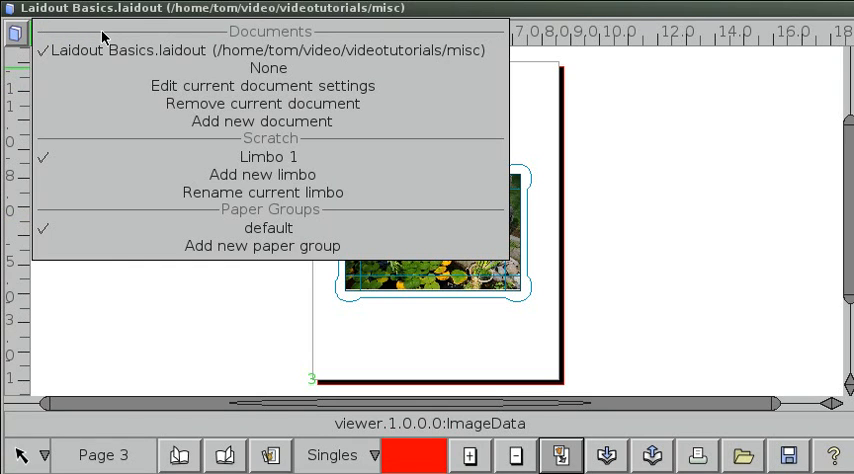
{"action": "mouse_move", "coordinate": [262, 244]}
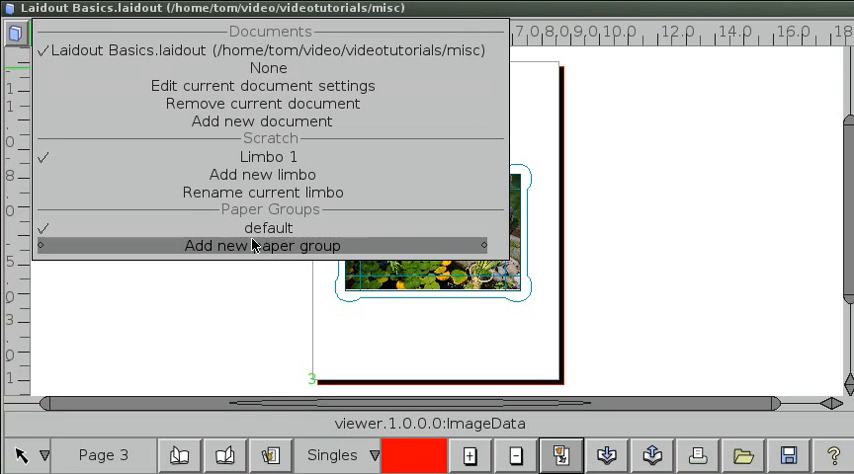
{"action": "mouse_move", "coordinate": [270, 38]}
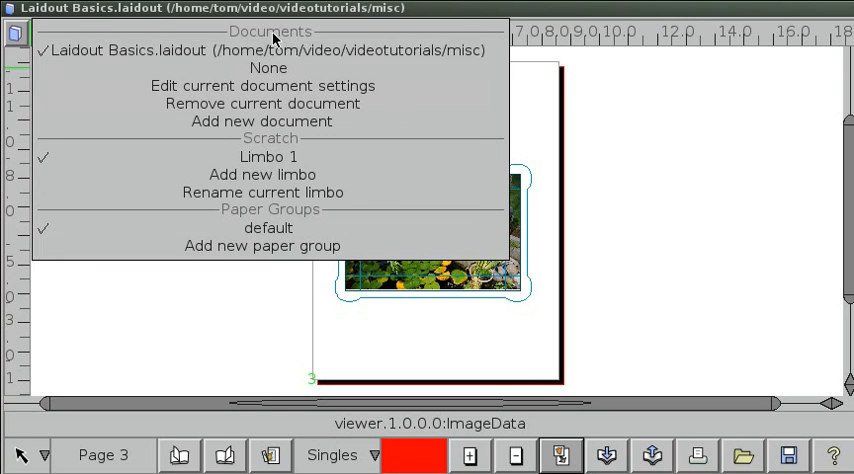
{"action": "mouse_move", "coordinate": [268, 68]}
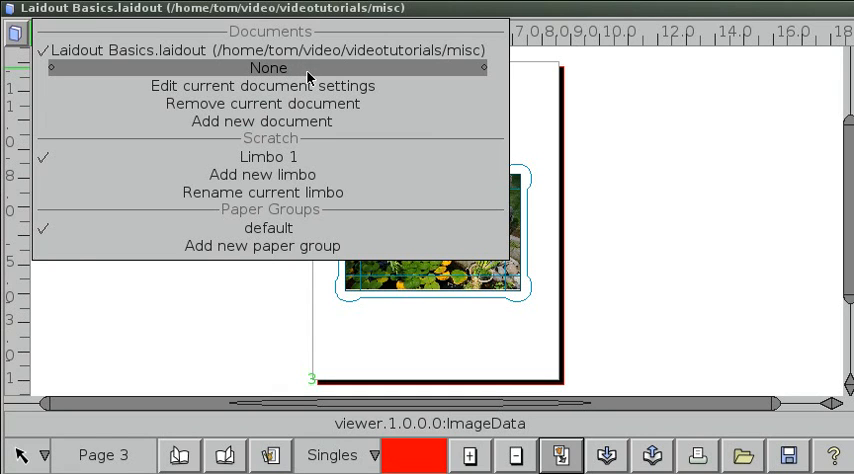
{"action": "left_click", "coordinate": [268, 68]}
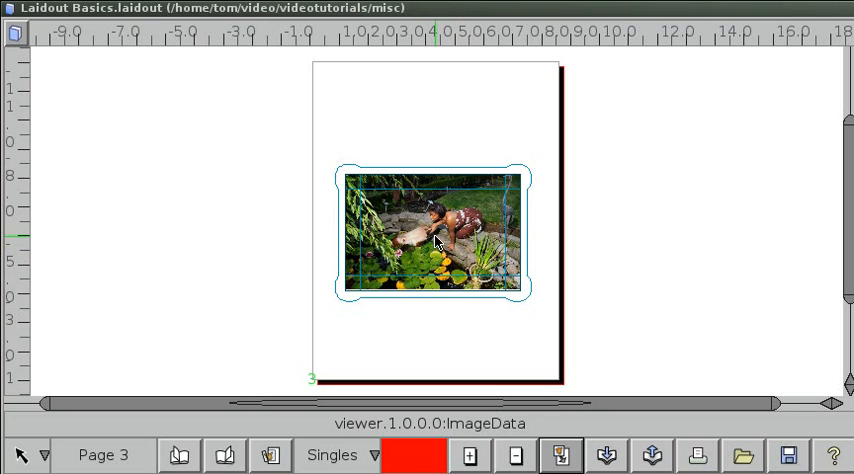
{"action": "left_click_drag", "start_coordinate": [436, 236], "coordinate": [204, 218]}
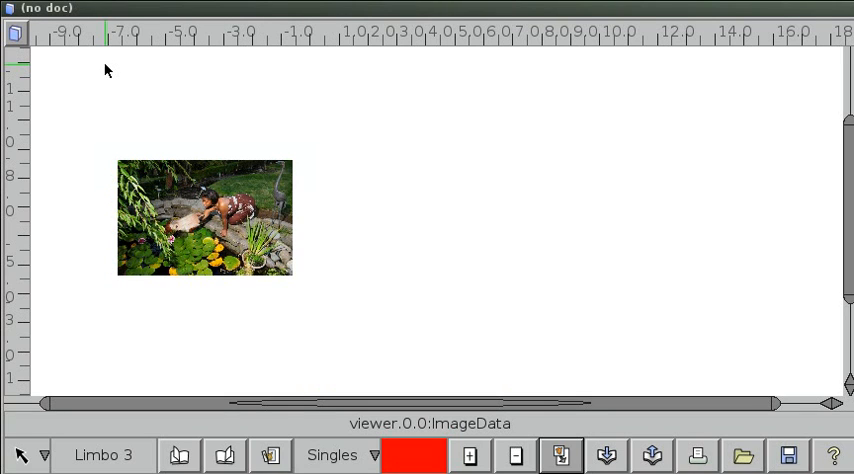
{"action": "left_click", "coordinate": [14, 32]}
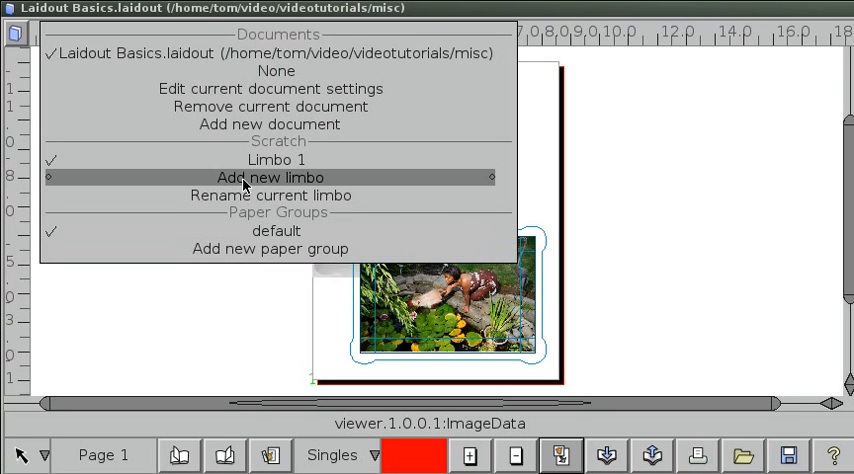
{"action": "mouse_move", "coordinate": [212, 196]}
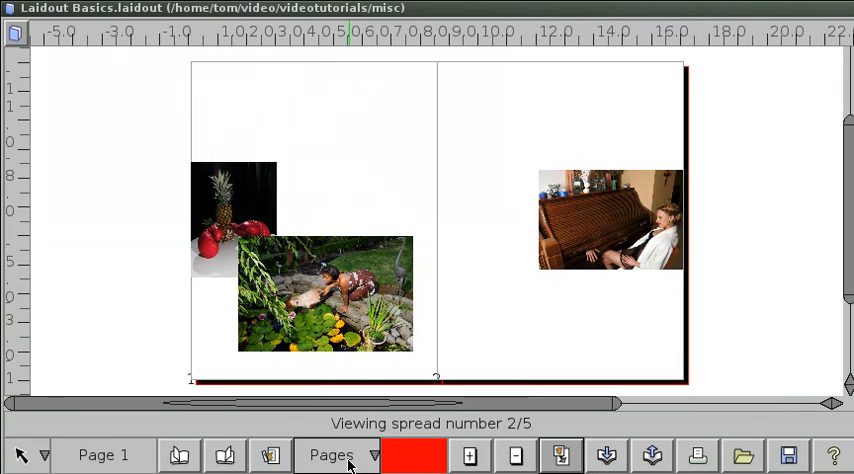
{"action": "mouse_move", "coordinate": [422, 188]}
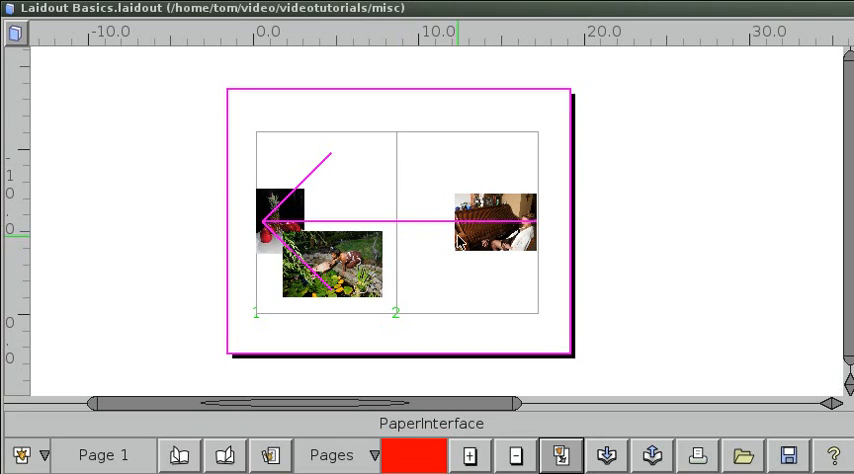
{"action": "mouse_move", "coordinate": [652, 456]}
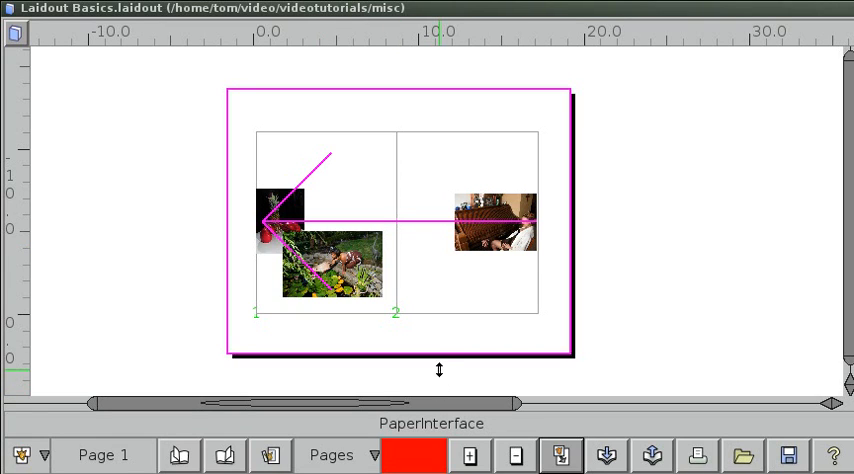
{"action": "mouse_move", "coordinate": [312, 304]}
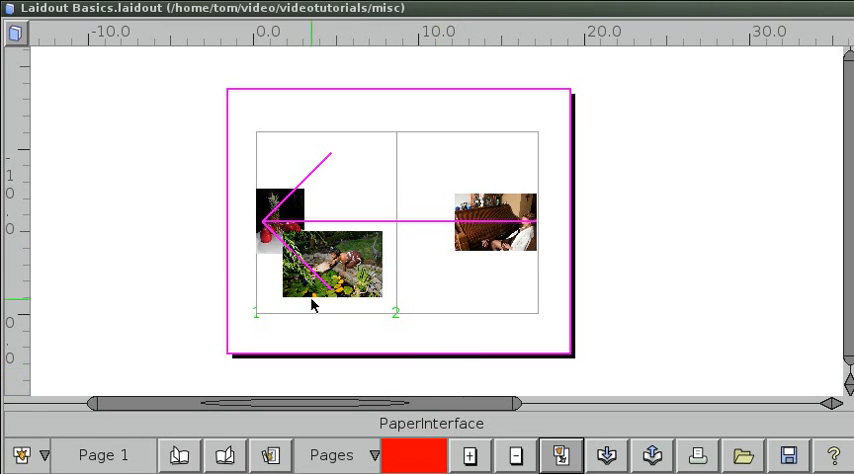